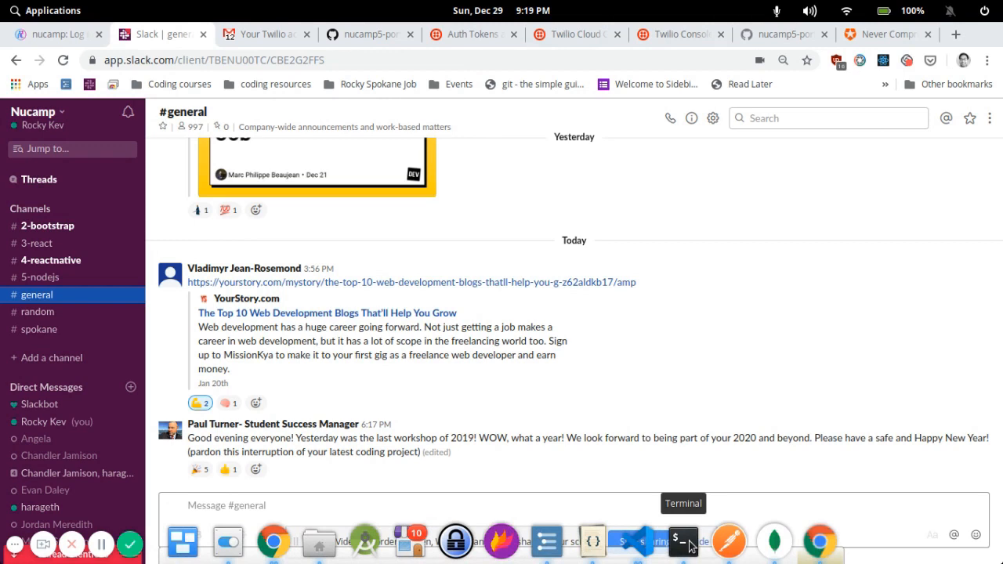
Bring the I Love You Mom App window to the front from the Chrome dock icon.
right_click(273, 542)
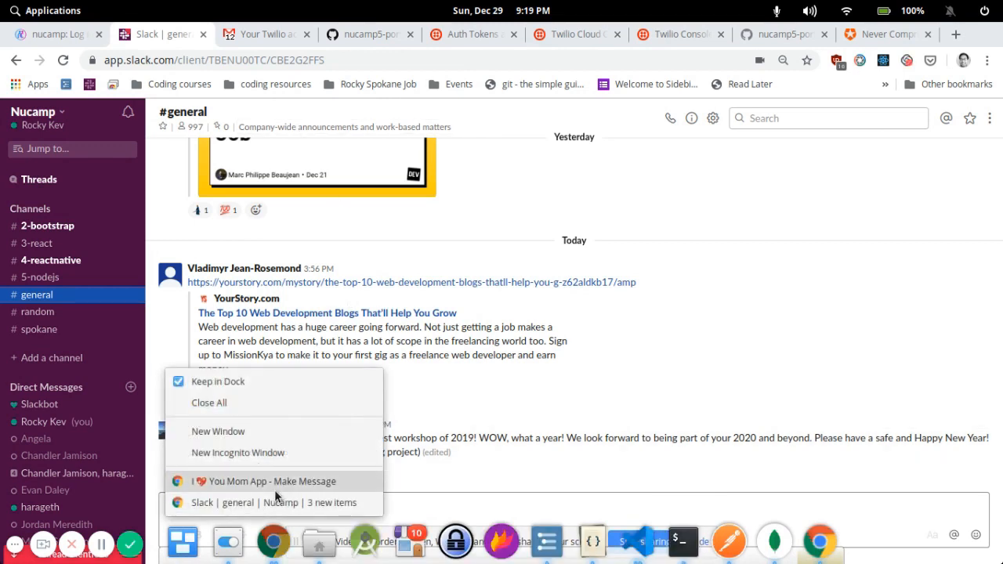
click(259, 481)
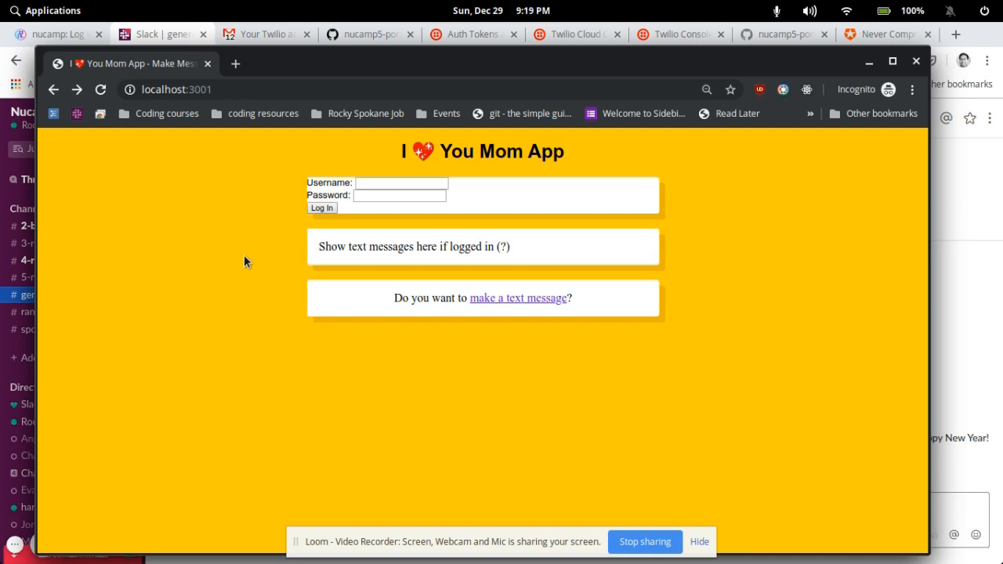
mouse_move(461, 274)
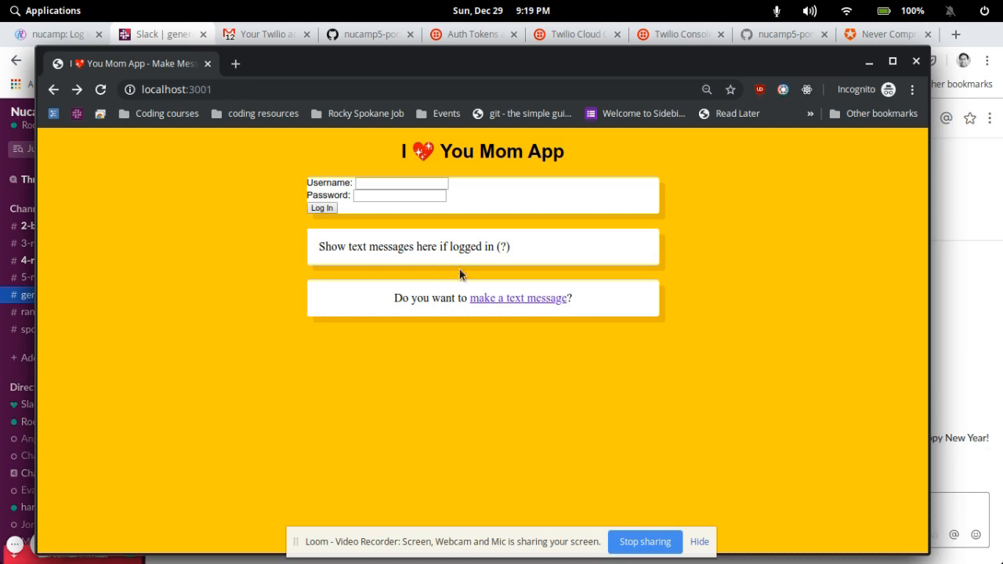
mouse_move(353, 228)
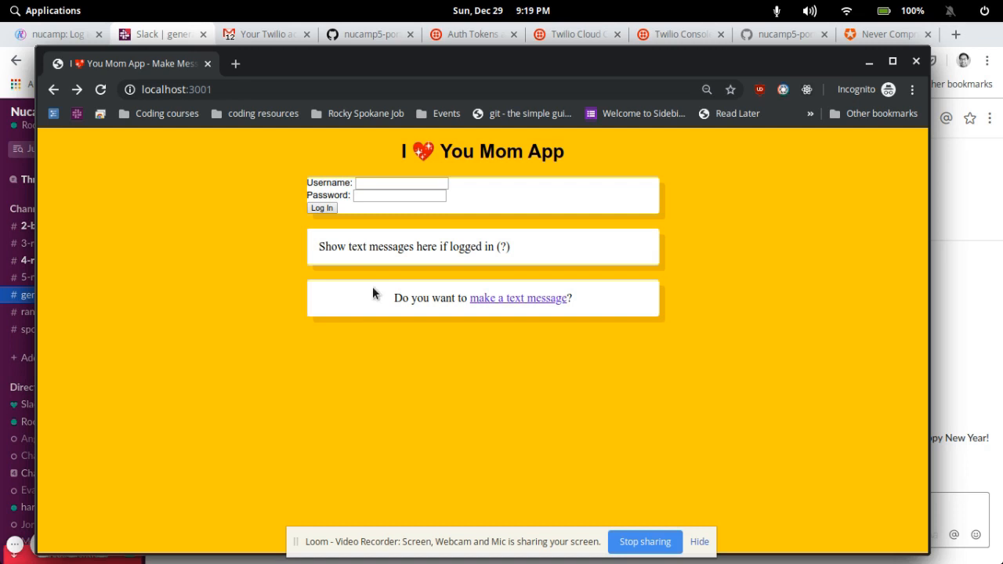
mouse_move(533, 304)
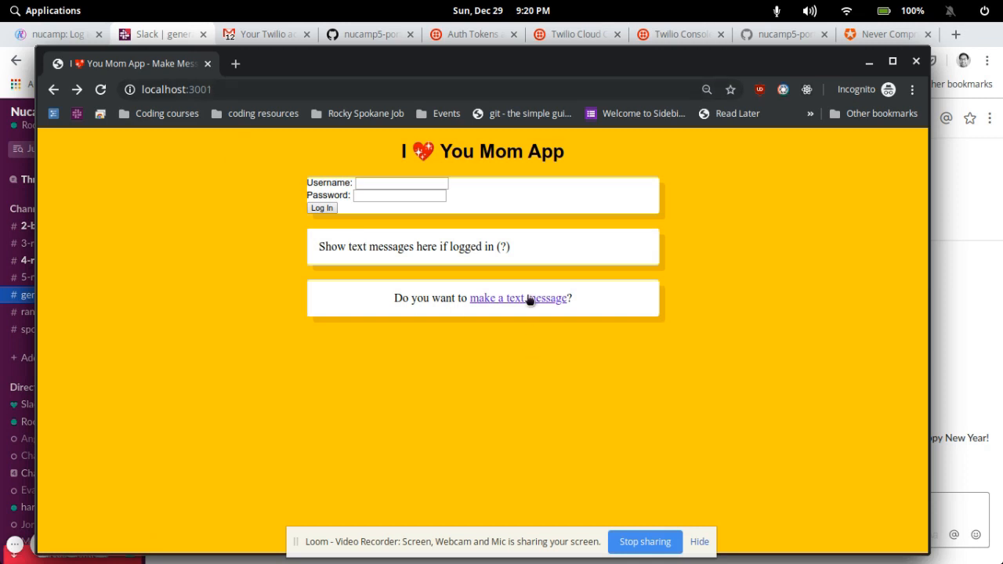
Schedule a birthday reminder text to Mom for 01/18/2020 01:00 PM and submit it.
click(517, 297)
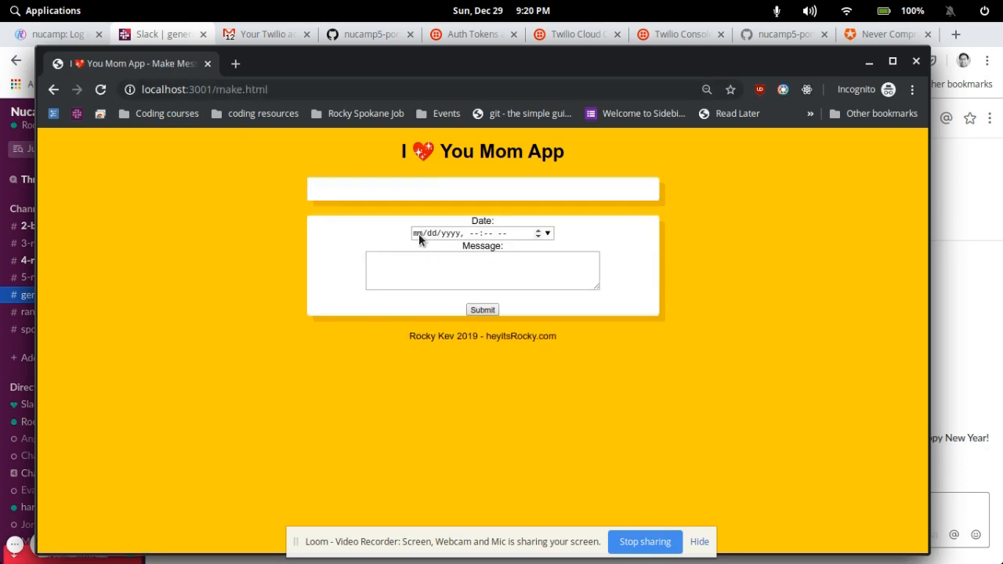
click(415, 233)
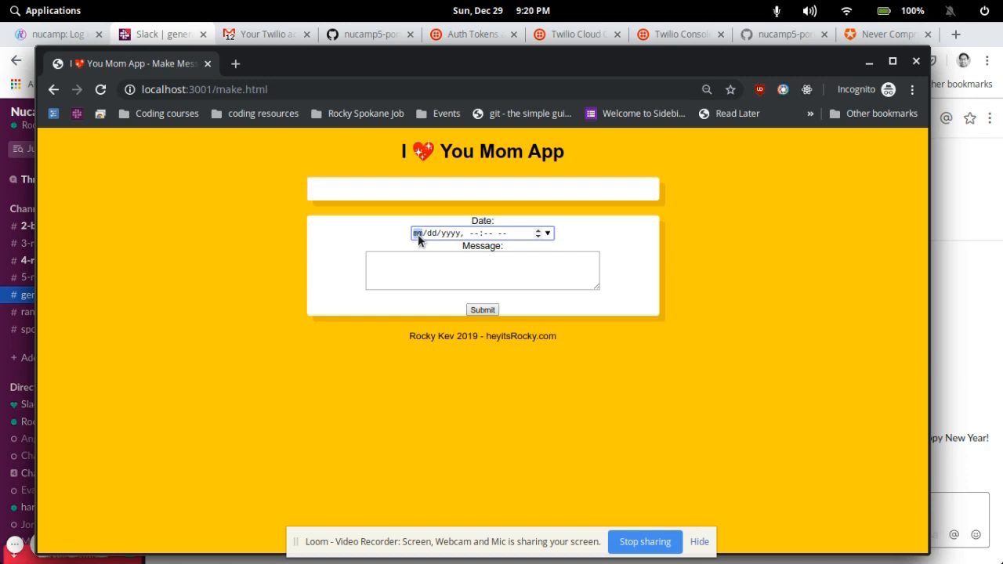
text(01/18/2020, 01:00 PM)
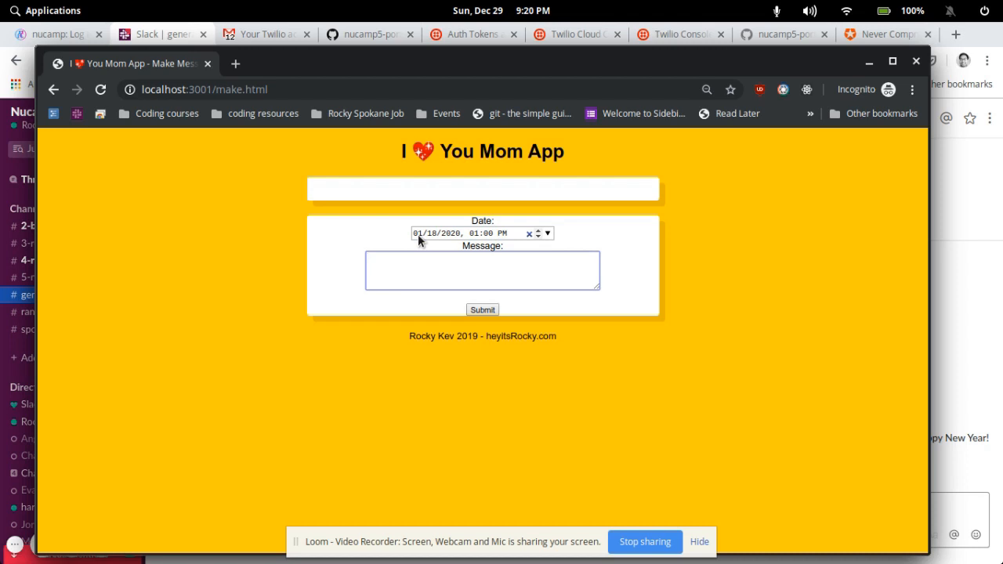
text(Hi Mom ust wanted to see if you remem)
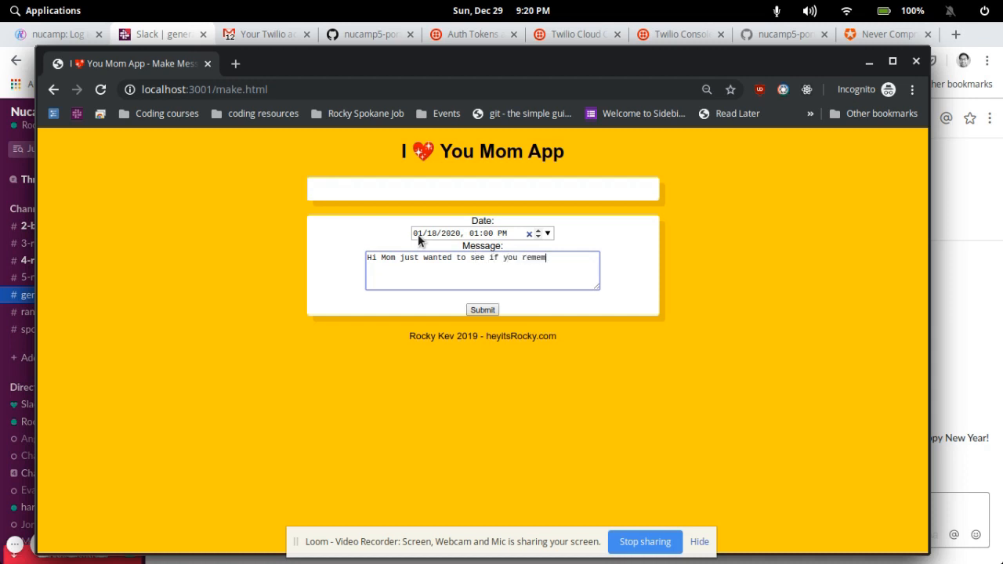
text(bered my birthday tomorrow lol no seriously)
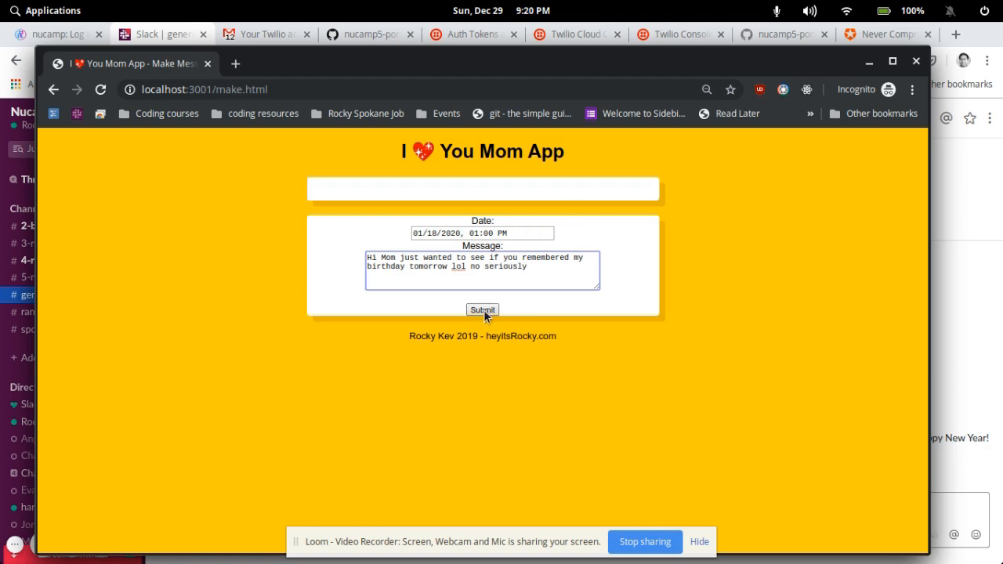
click(482, 309)
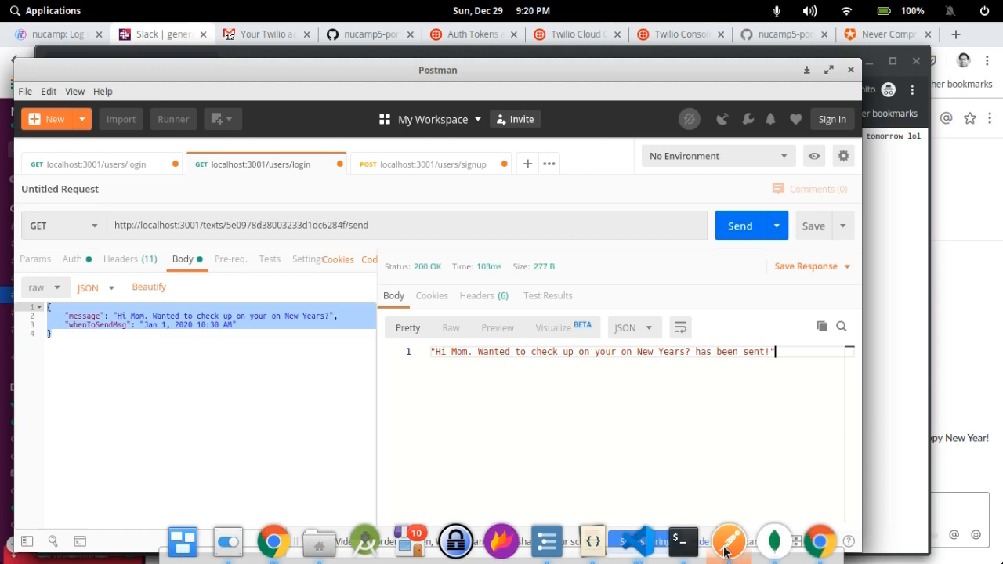
mouse_move(820, 553)
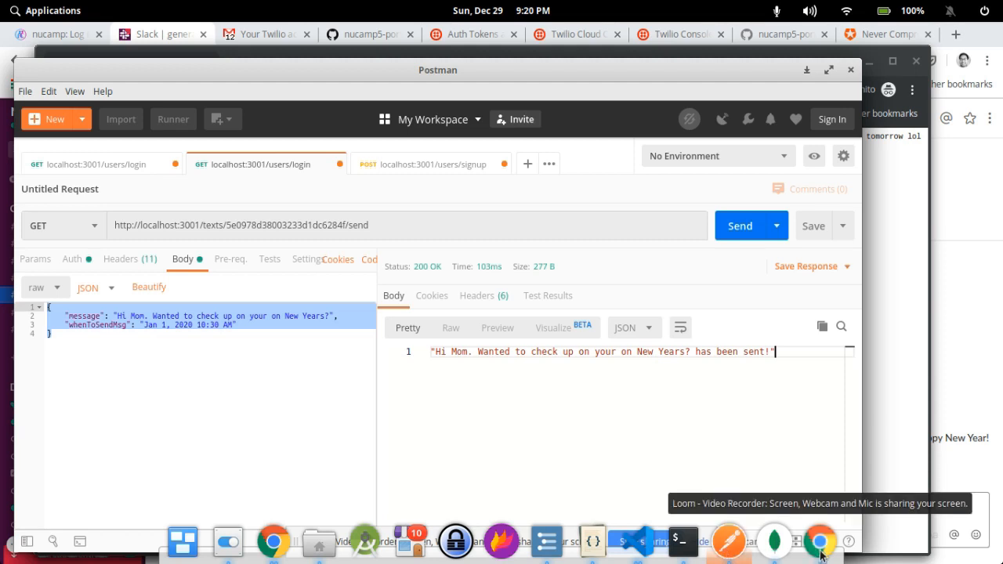
mouse_move(785, 551)
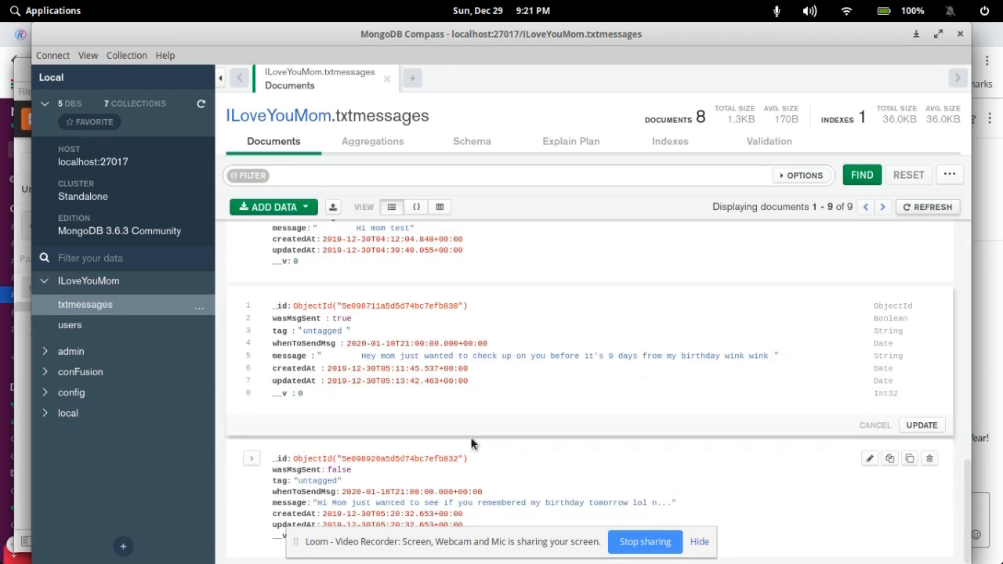
mouse_move(521, 502)
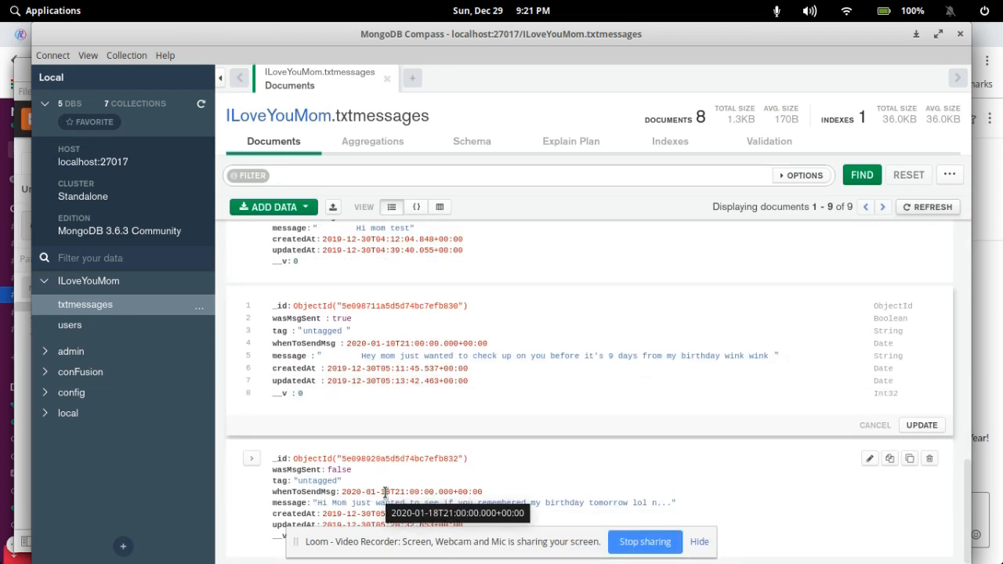
mouse_move(275, 438)
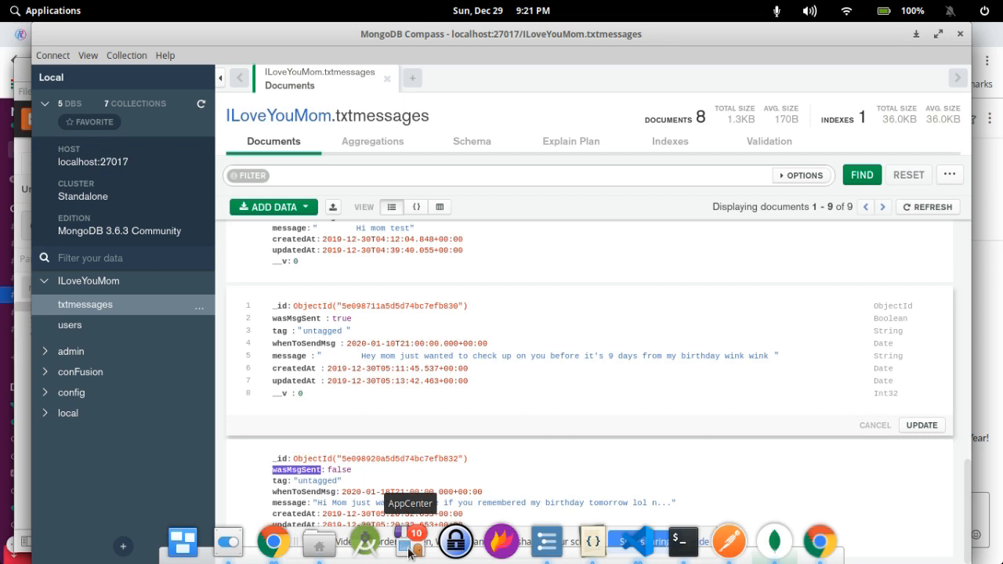
mouse_move(729, 539)
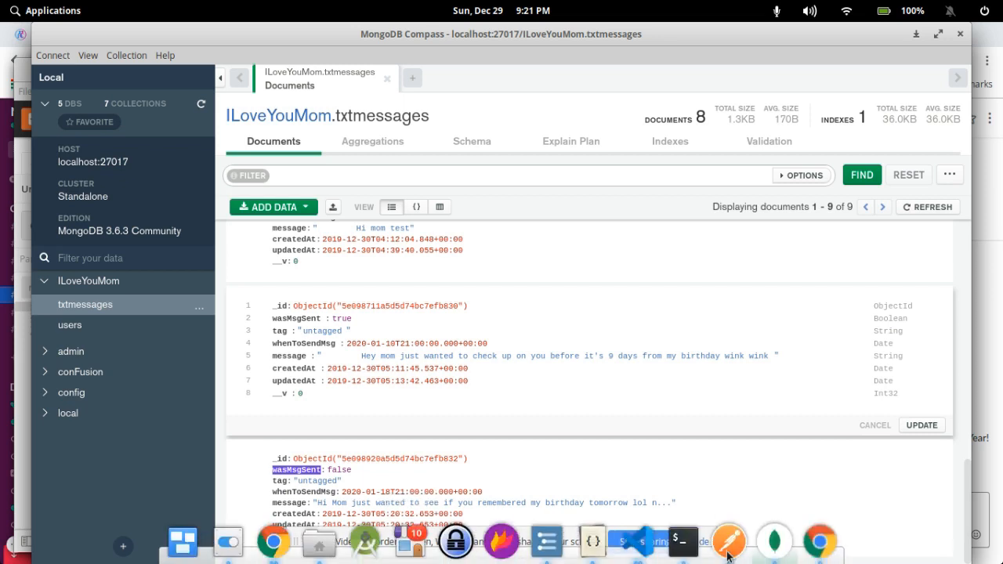
mouse_move(646, 537)
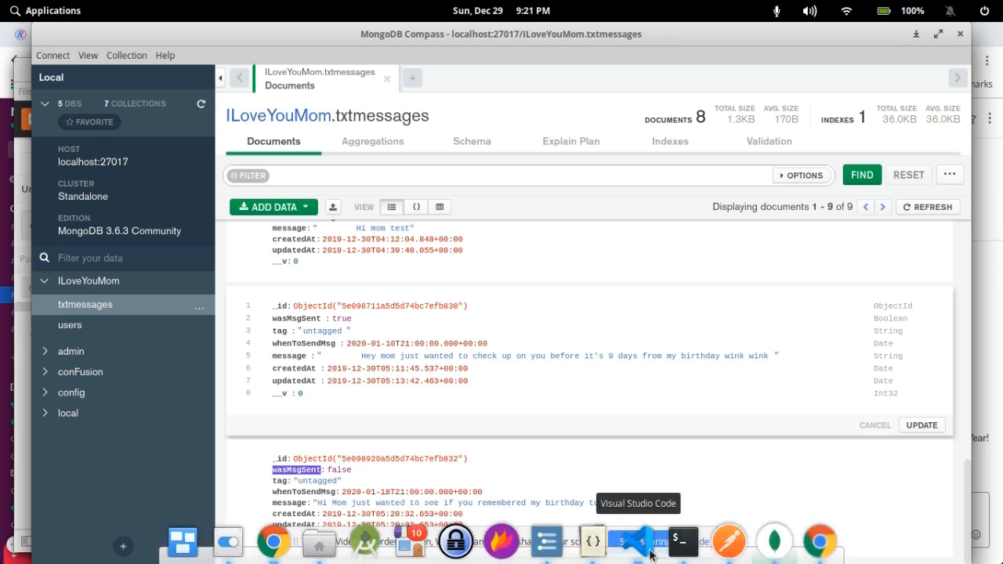
Review make.html, highlighting the texts form action route and the message field name.
click(647, 540)
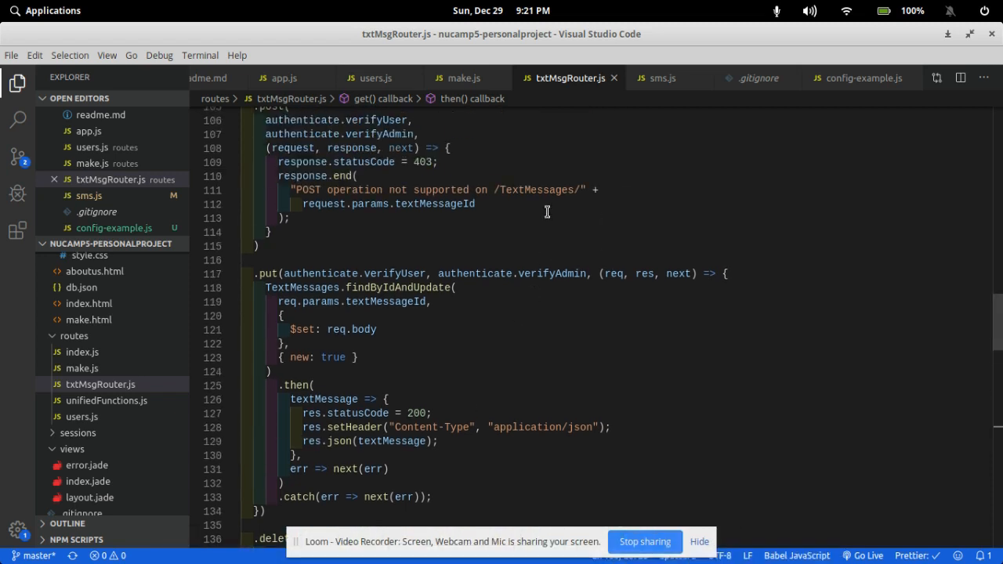
mouse_move(653, 84)
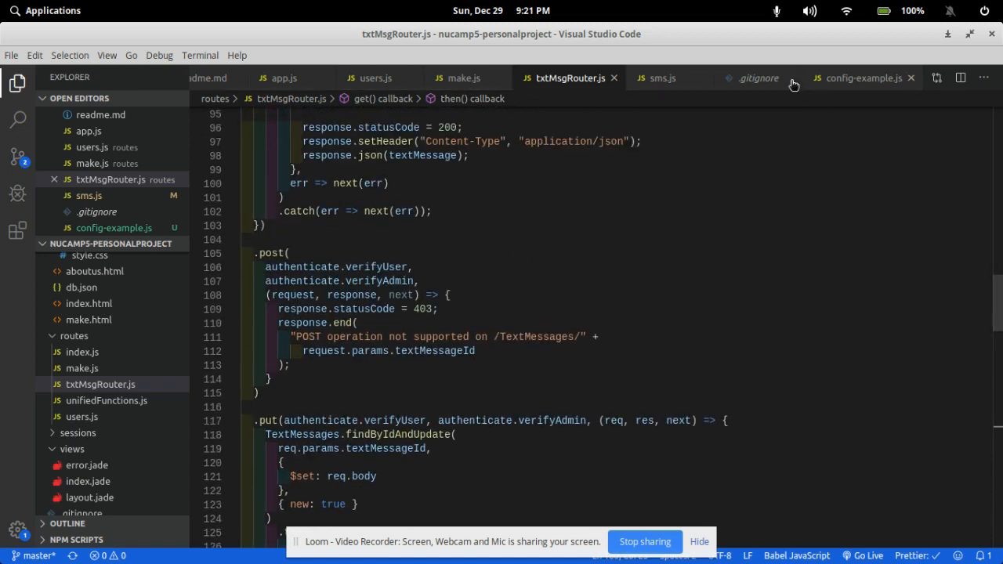
click(466, 78)
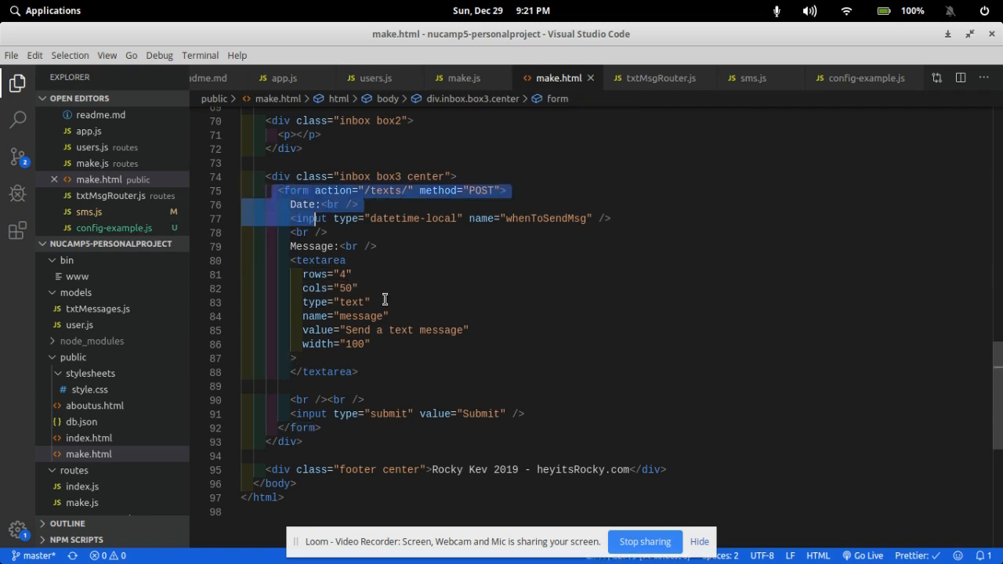
double_click(546, 219)
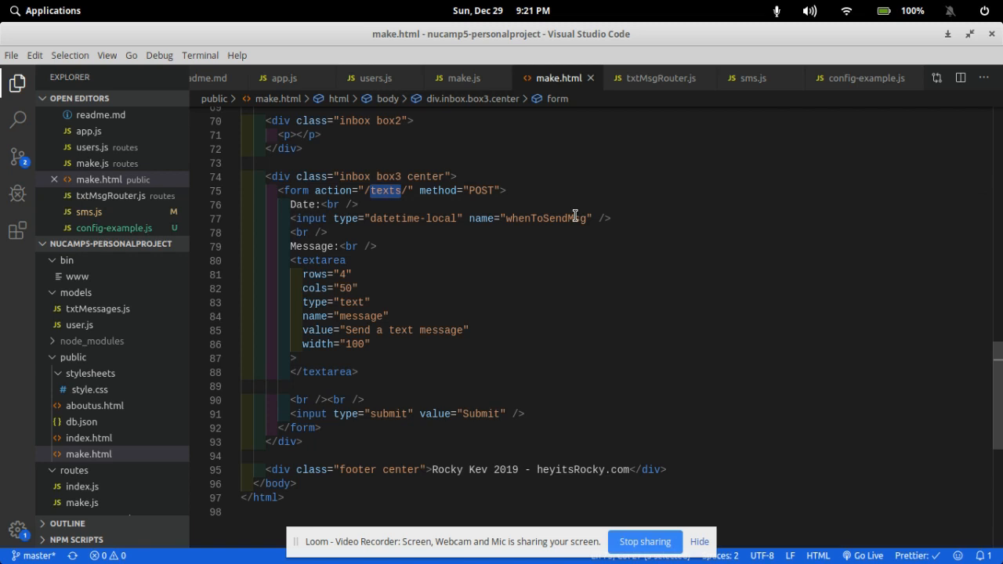
double_click(539, 218)
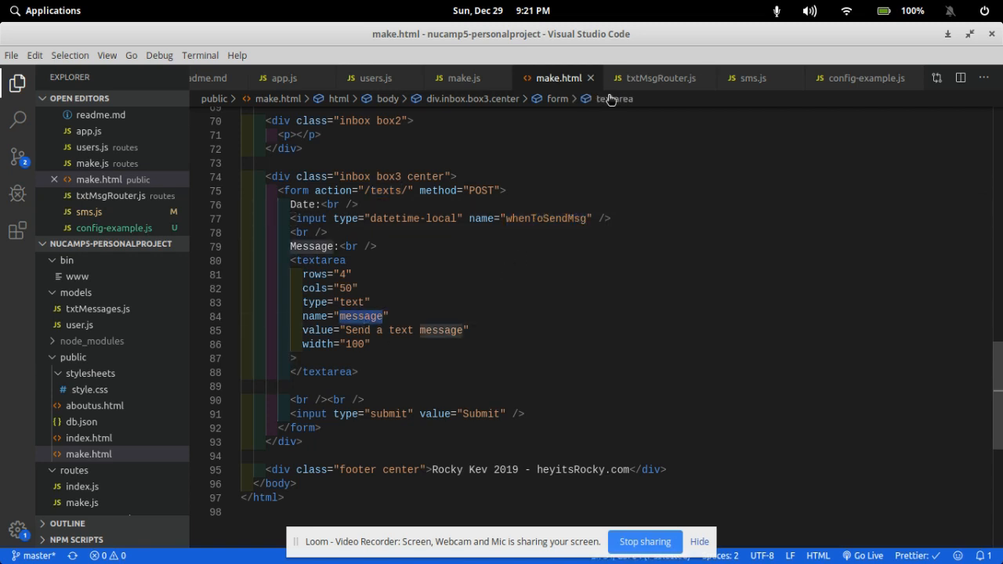
Scroll through txtMsgRouter.js and move on to sms.js, the Twilio sending code.
click(663, 78)
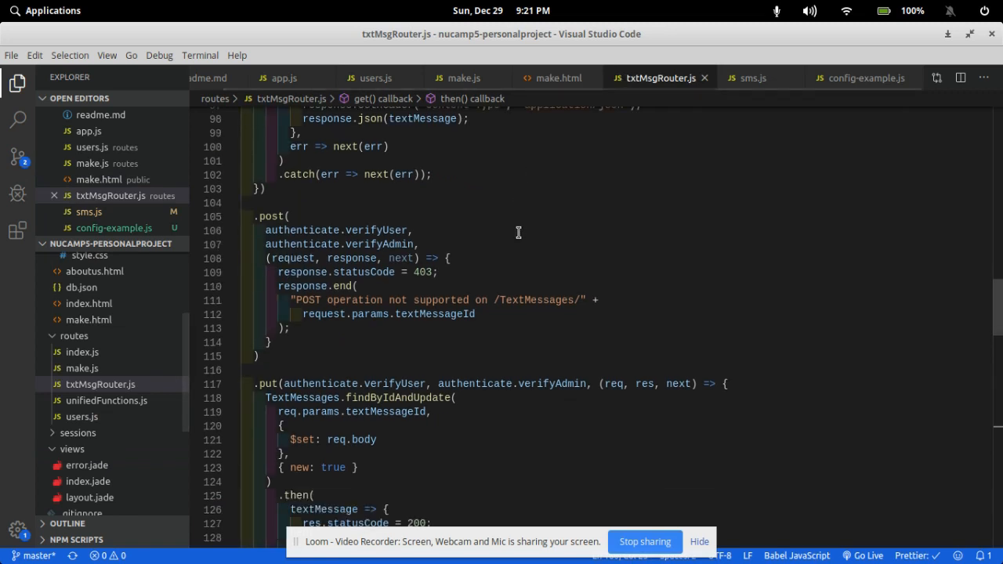
scroll(down, 3)
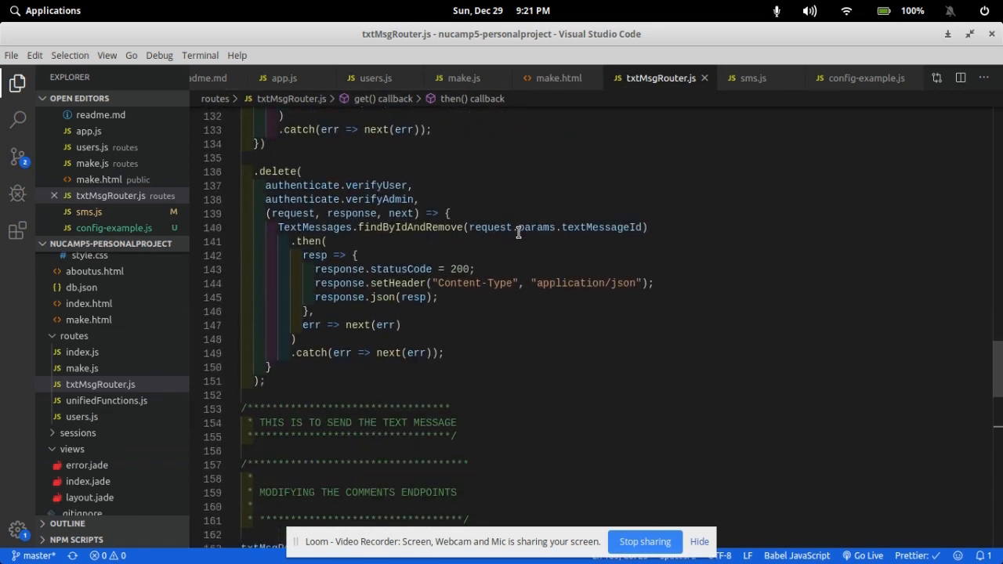
scroll(down, 3)
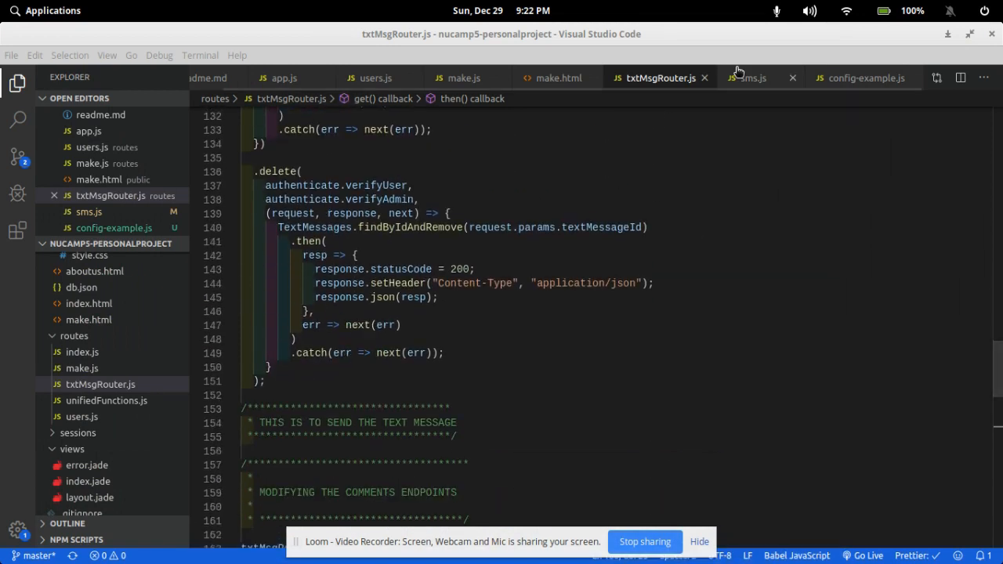
click(753, 78)
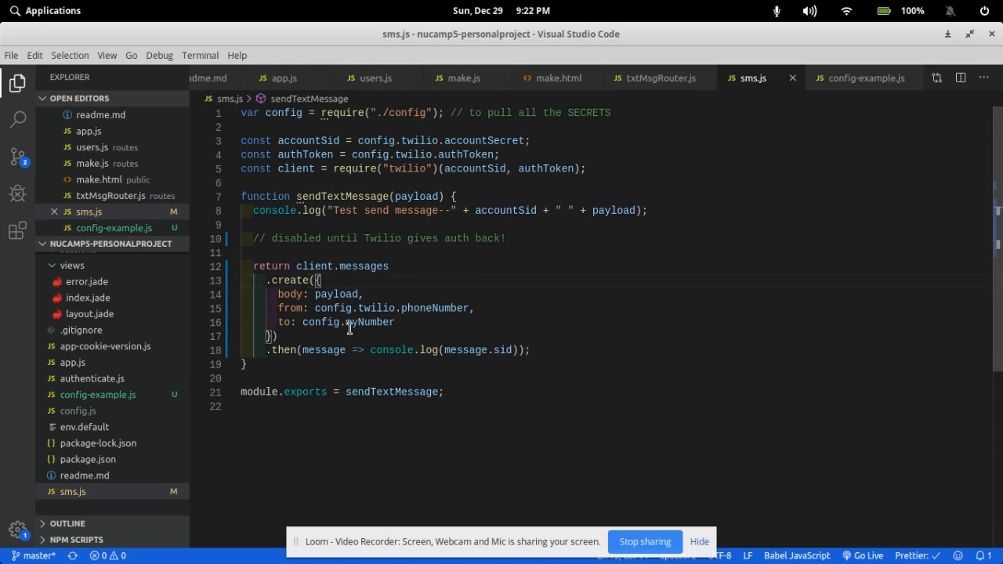
Show the /:textMessageId/send/ GET handler in txtMsgRouter.js, then bring up the browser.
click(661, 77)
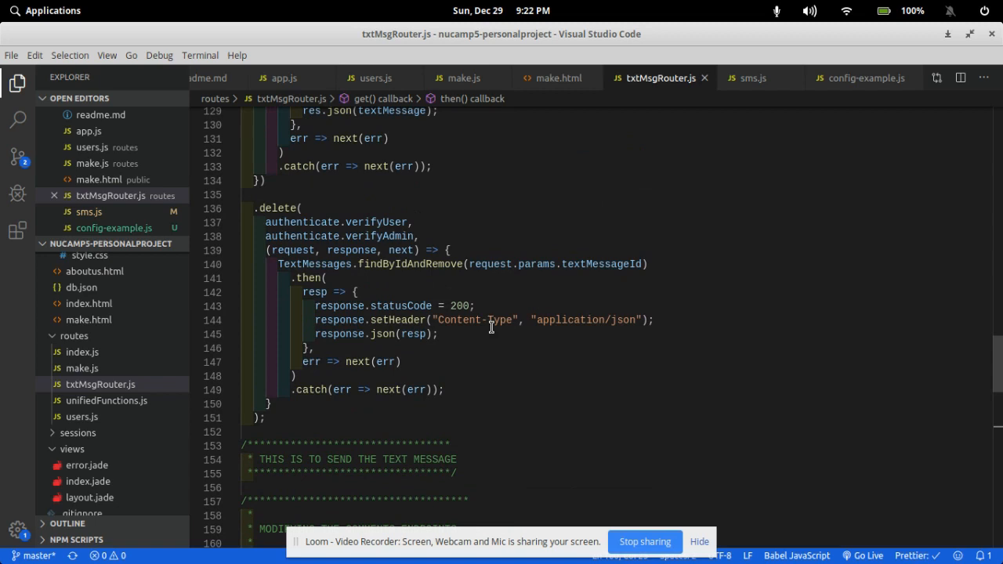
scroll(down, 3)
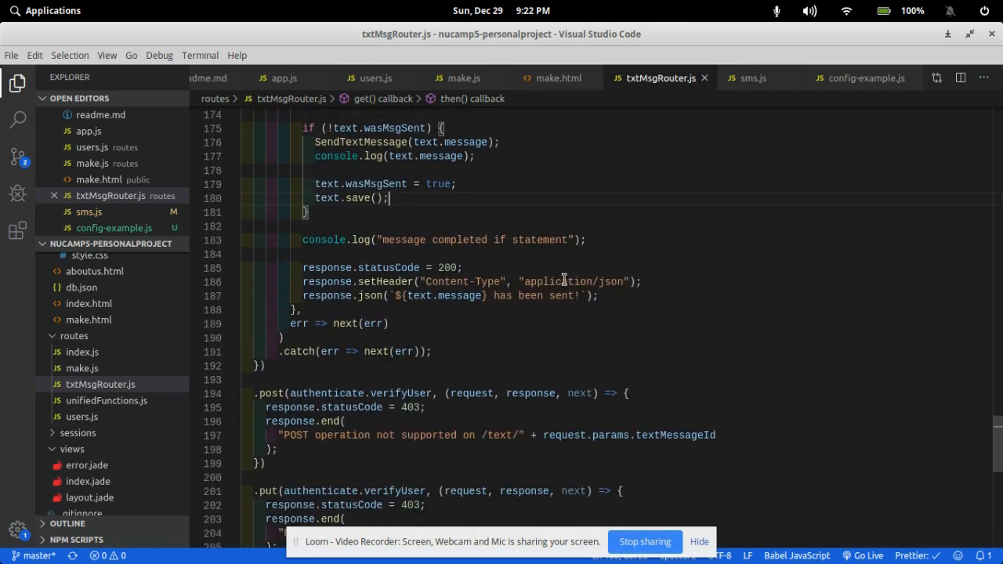
click(273, 542)
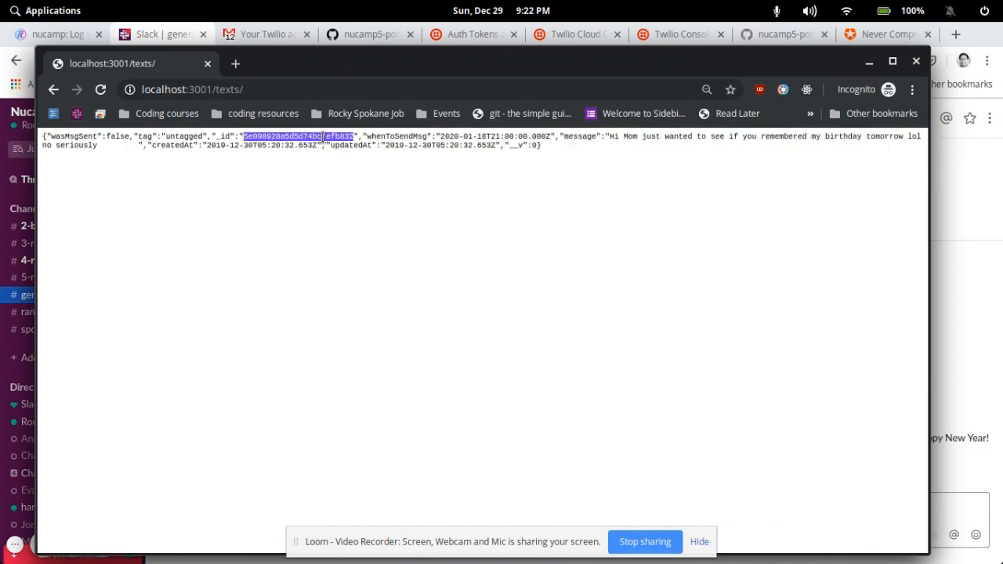
Visit localhost:3001/texts/<id>/send so the page confirms the birthday message was sent.
click(181, 89)
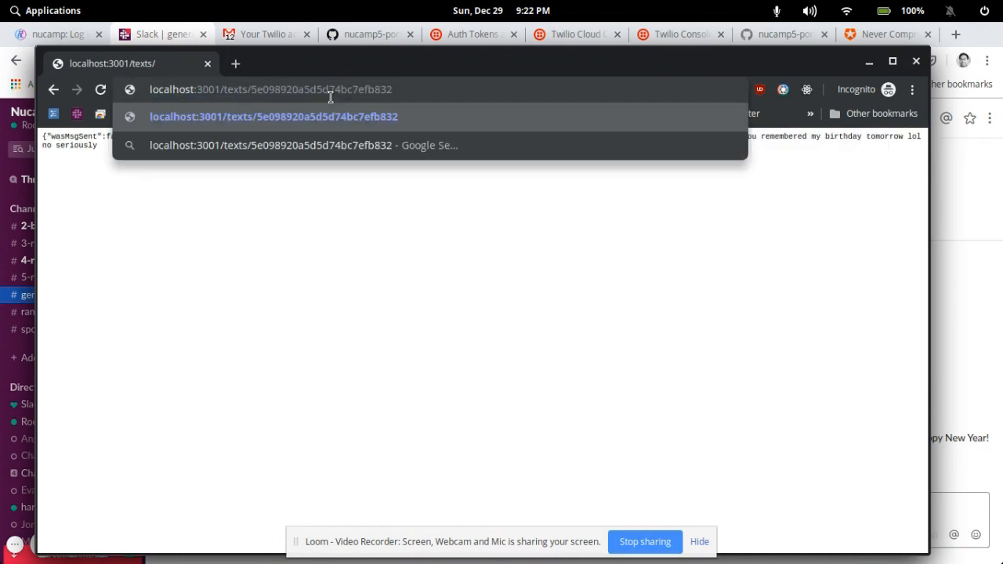
text(/send)
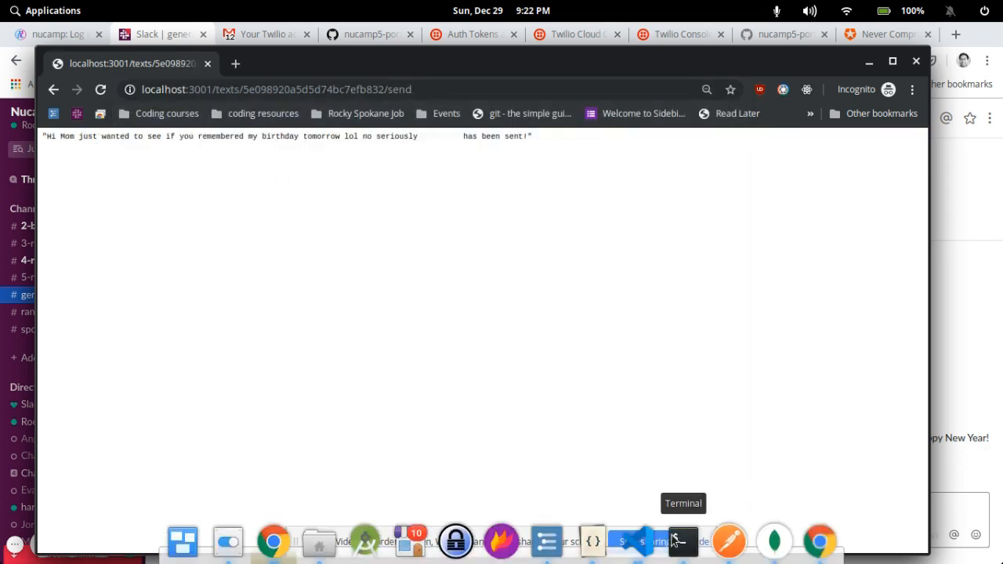
click(682, 541)
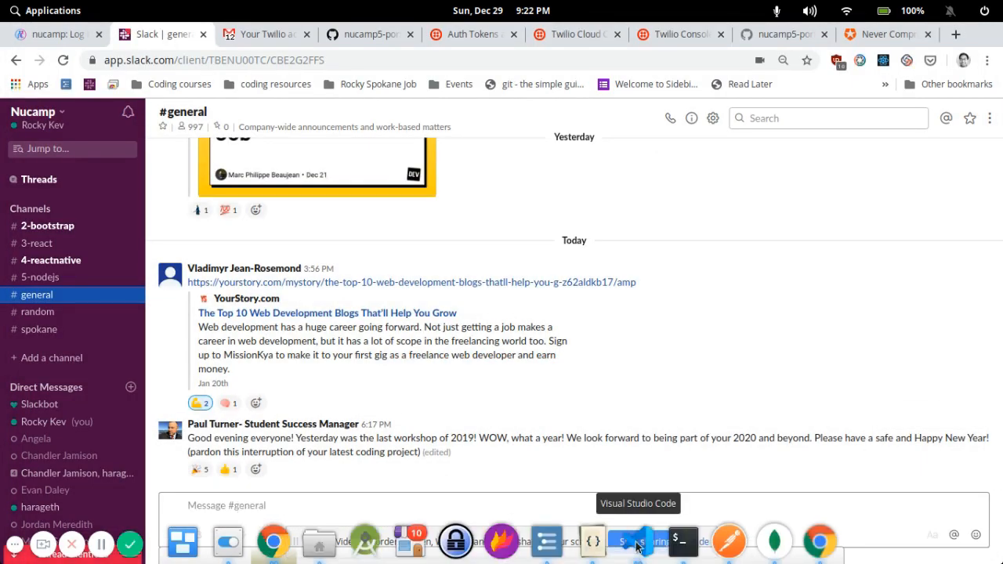
Revisit sms.js and the txtMsgRouter.js send route, then return to the browser.
click(637, 544)
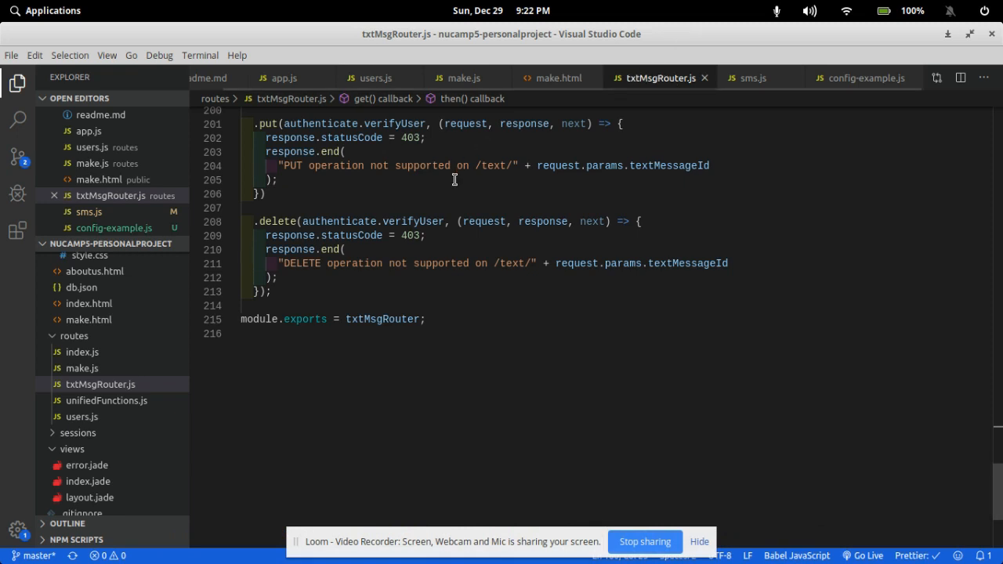
click(756, 78)
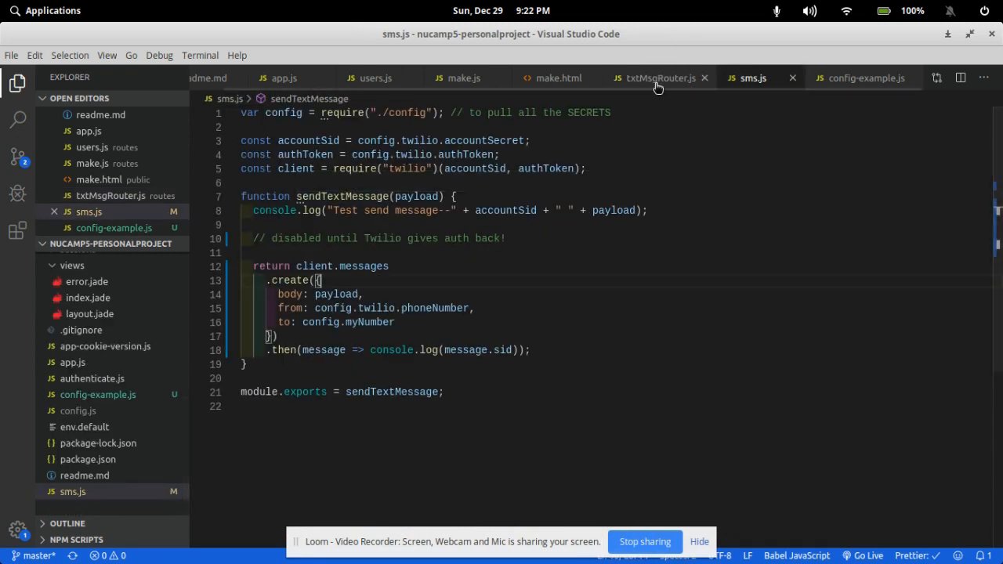
click(658, 77)
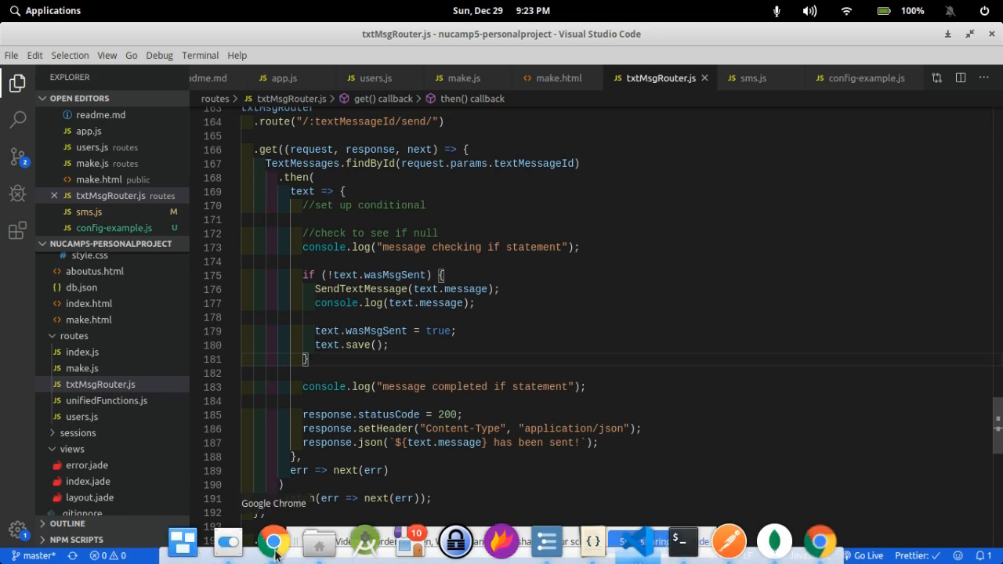
click(275, 544)
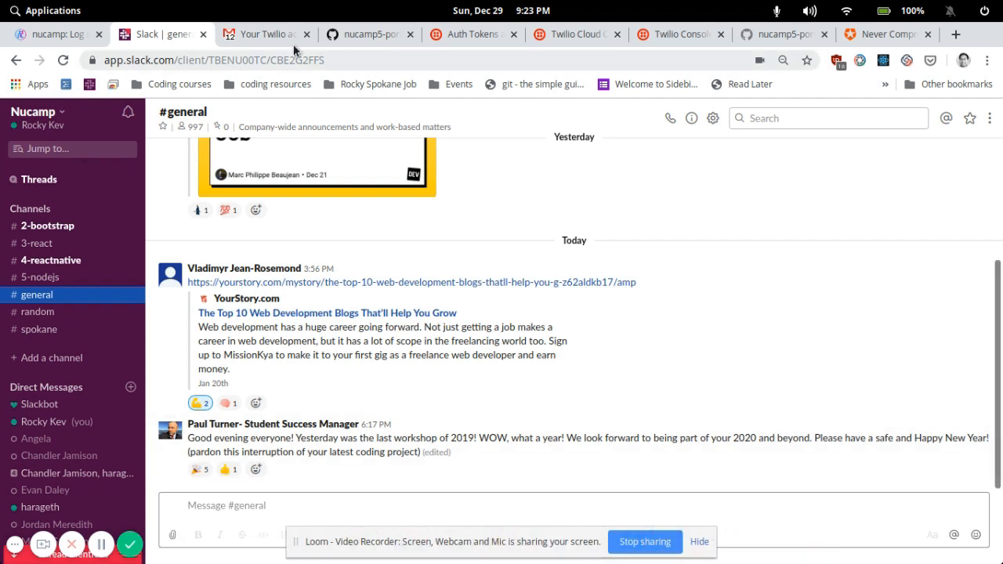
Read Twilio's compromised-credentials email in Gmail and follow its link to sms.js on GitHub.
click(266, 34)
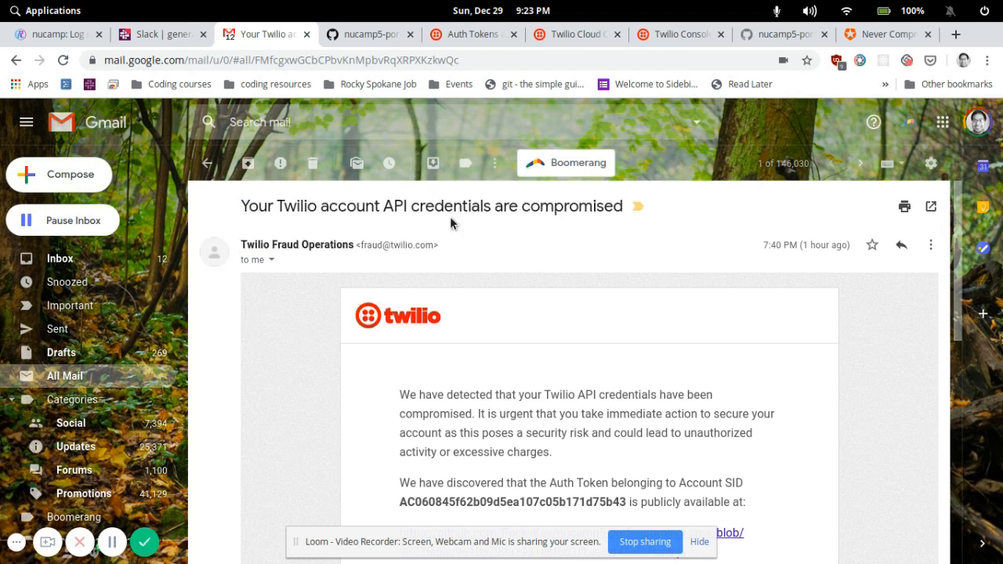
mouse_move(349, 37)
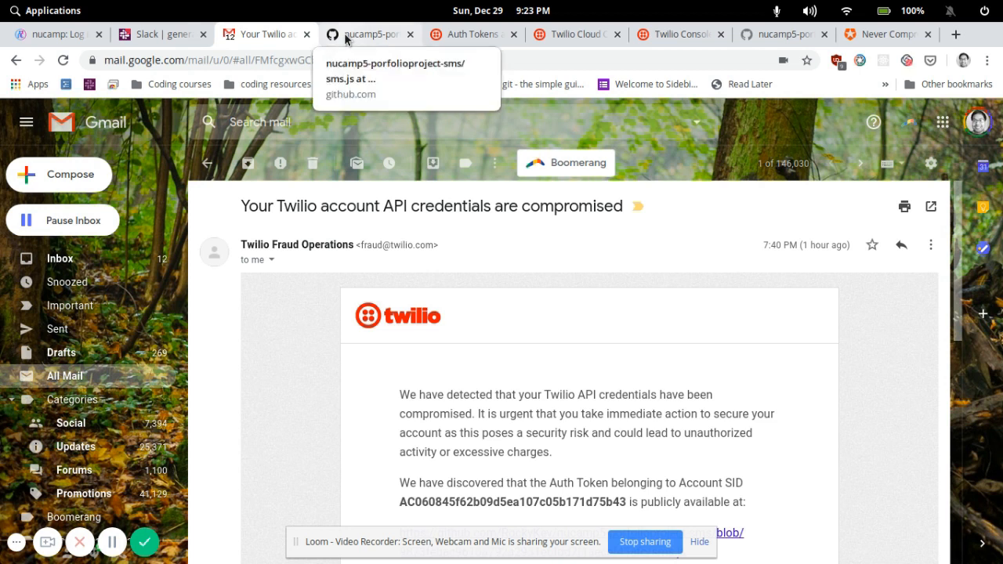
scroll(down, 3)
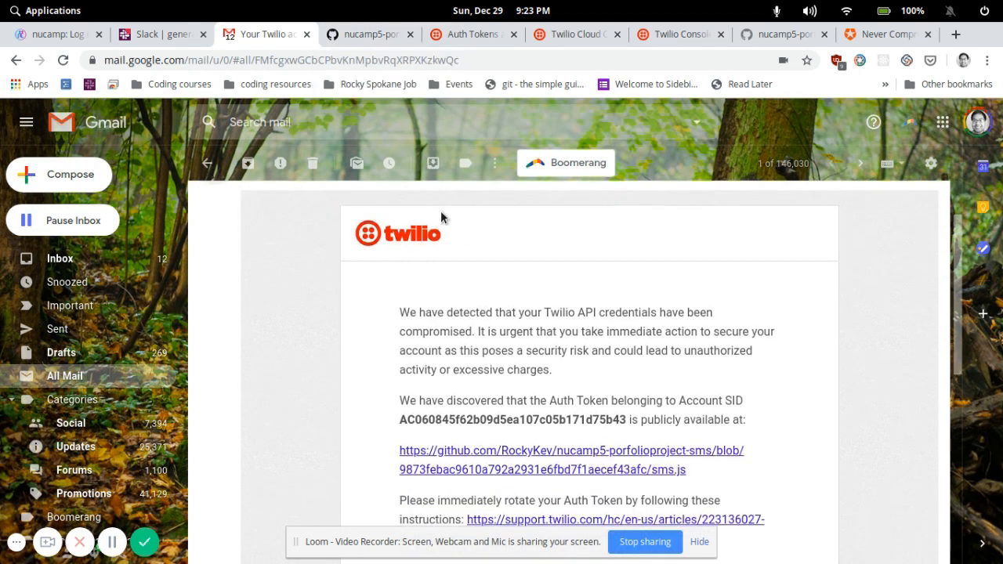
click(377, 34)
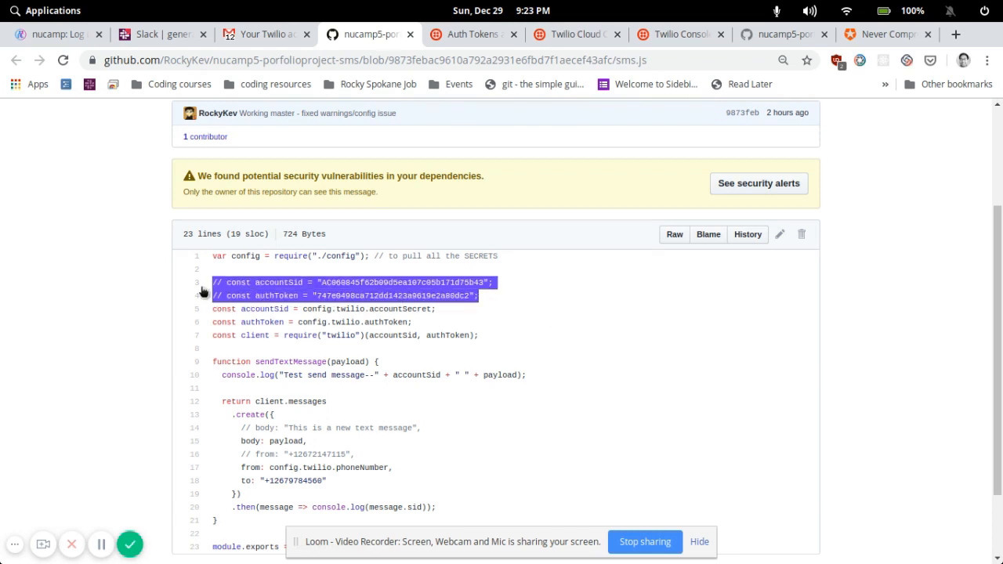
mouse_move(526, 310)
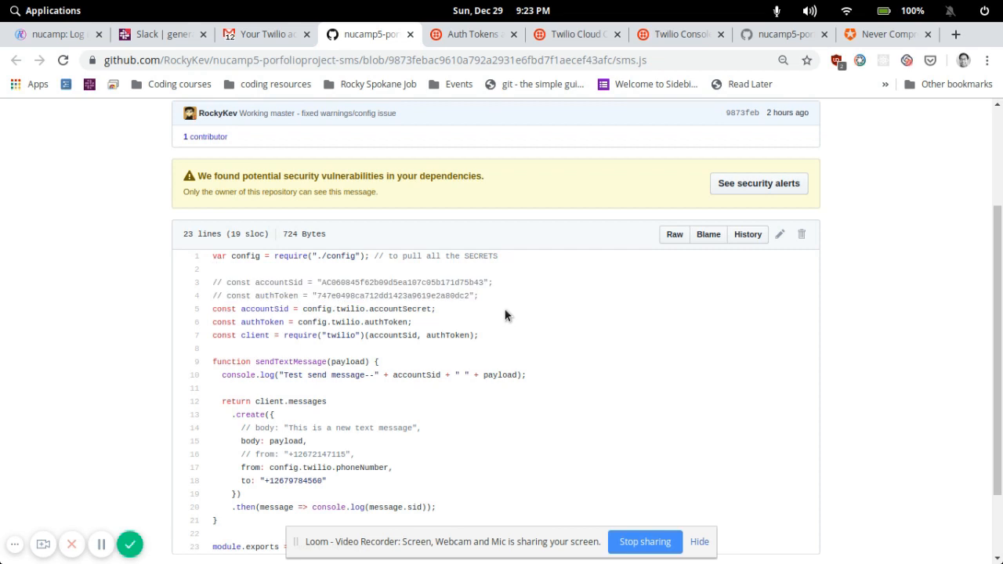
mouse_move(435, 332)
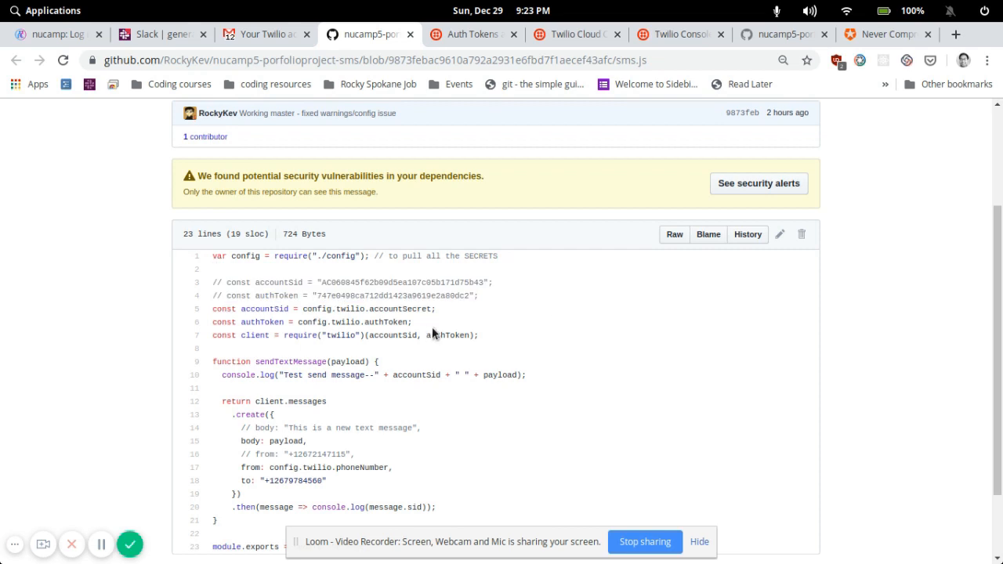
scroll(down, 3)
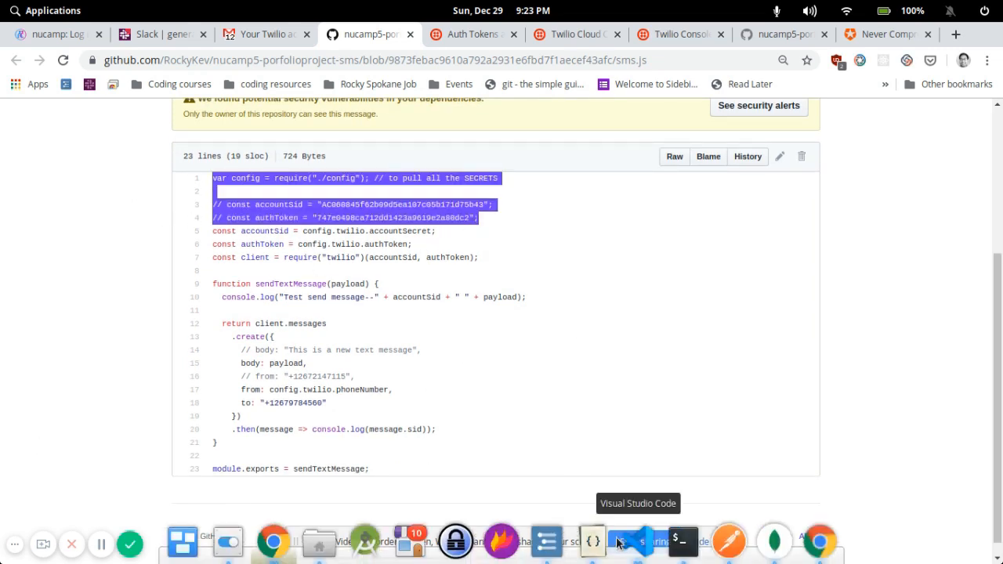
mouse_move(653, 546)
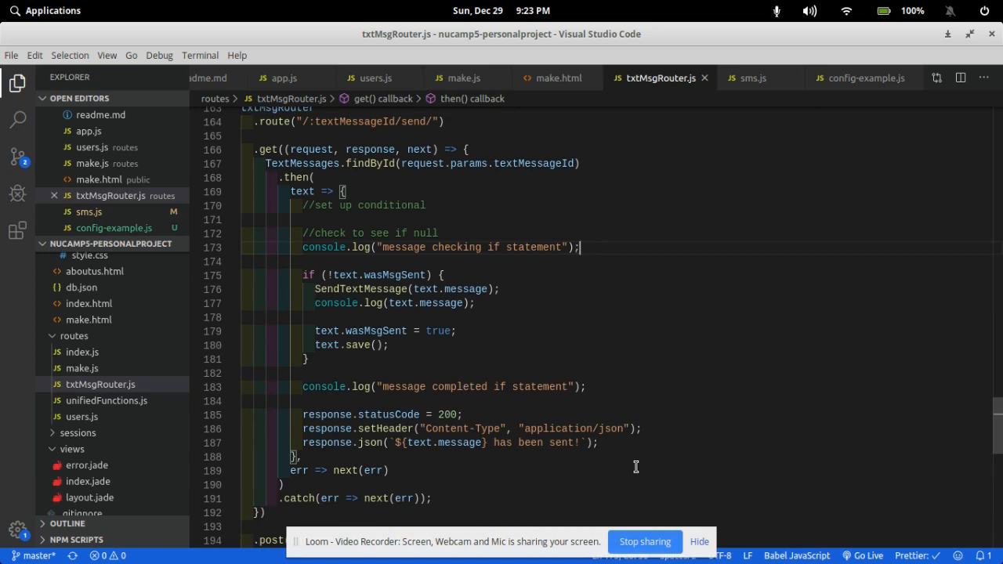
mouse_move(175, 332)
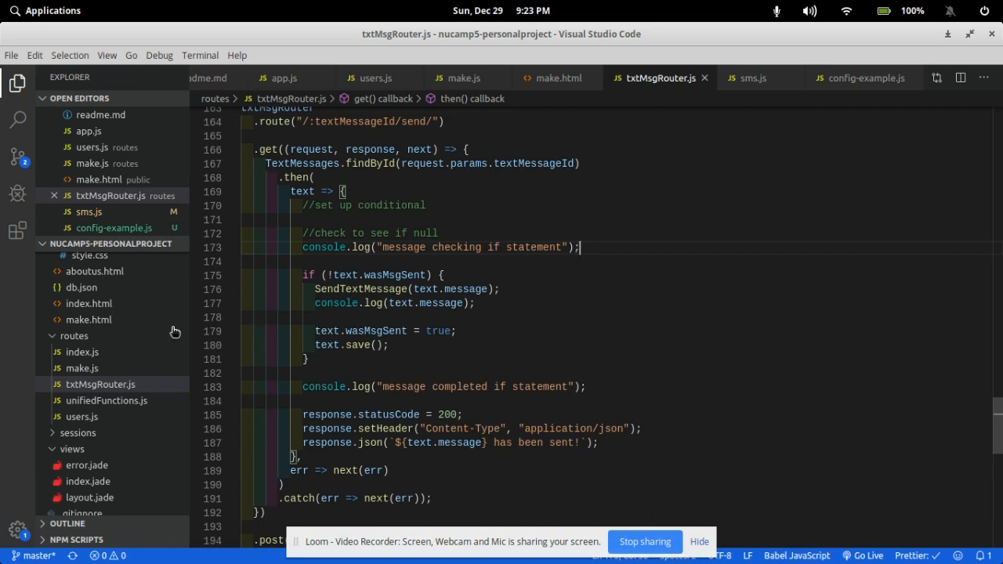